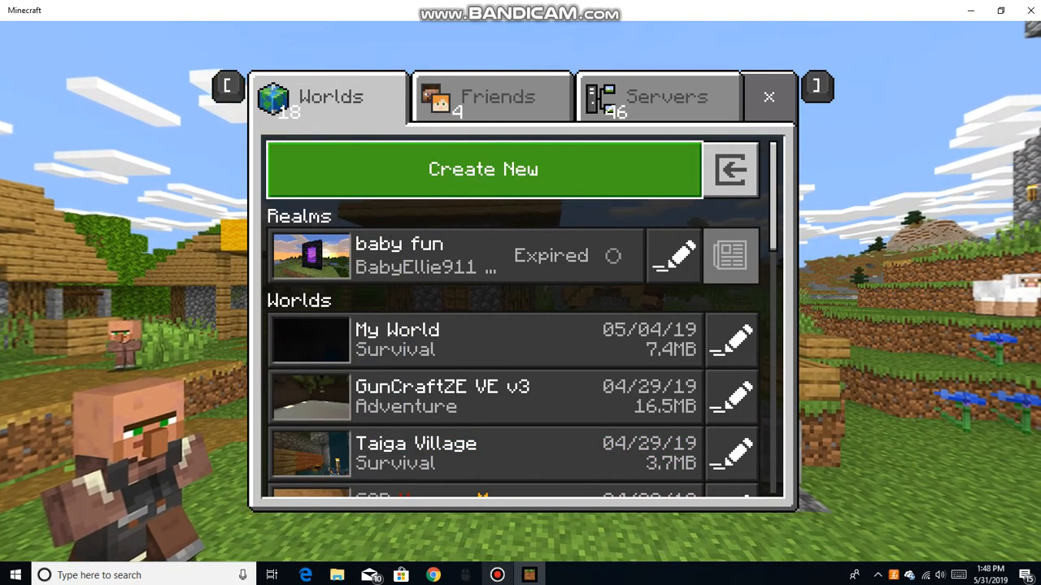
# Create a new world with the default Survival mode and Normal difficulty.
pyautogui.click(455, 453)
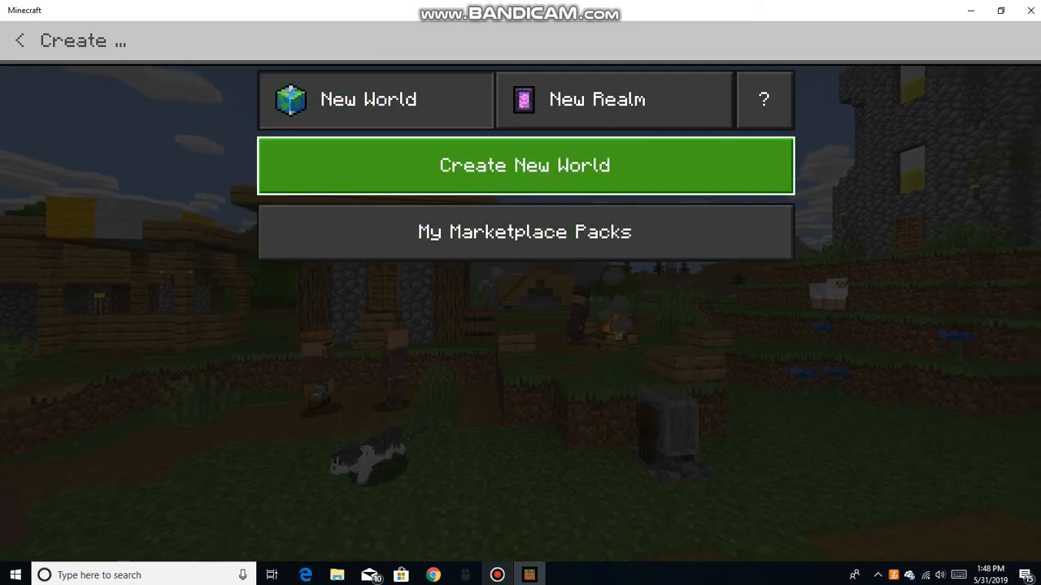
pyautogui.click(525, 165)
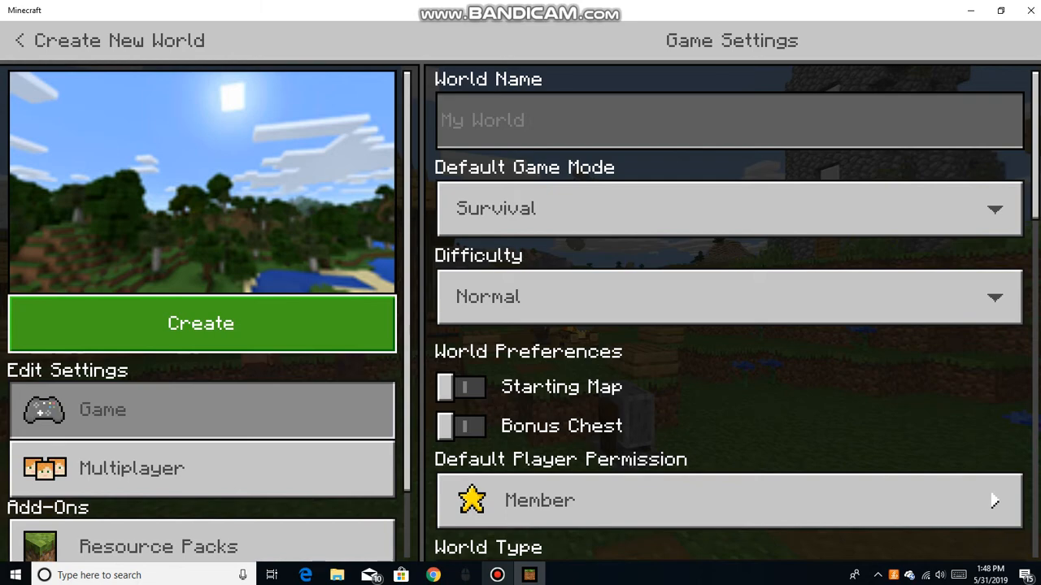
pyautogui.click(201, 323)
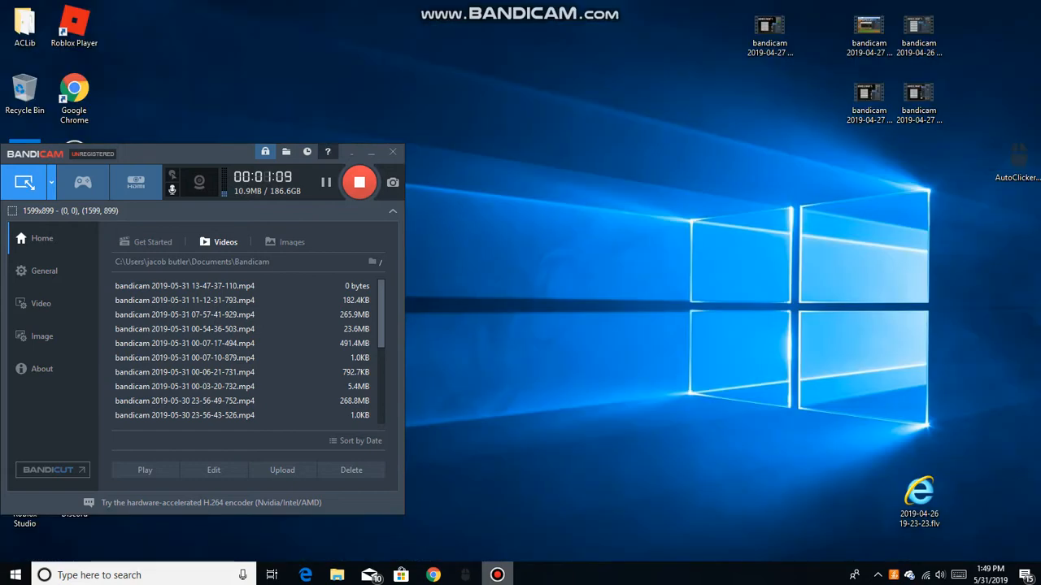
pyautogui.moveTo(497, 575)
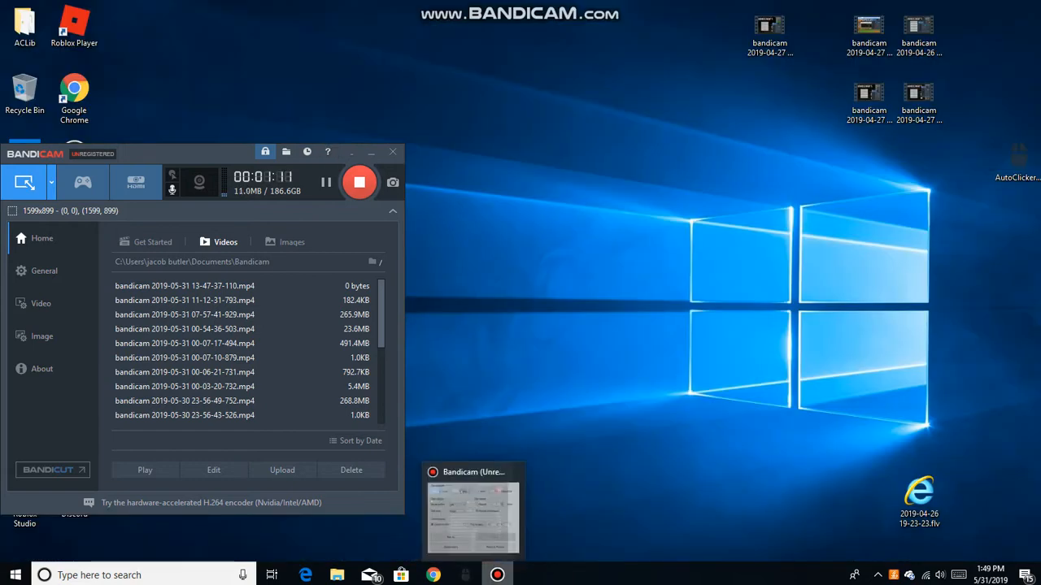
# Minimize the Bandicam recorder and relaunch Minecraft from the desktop shortcut.
pyautogui.click(371, 152)
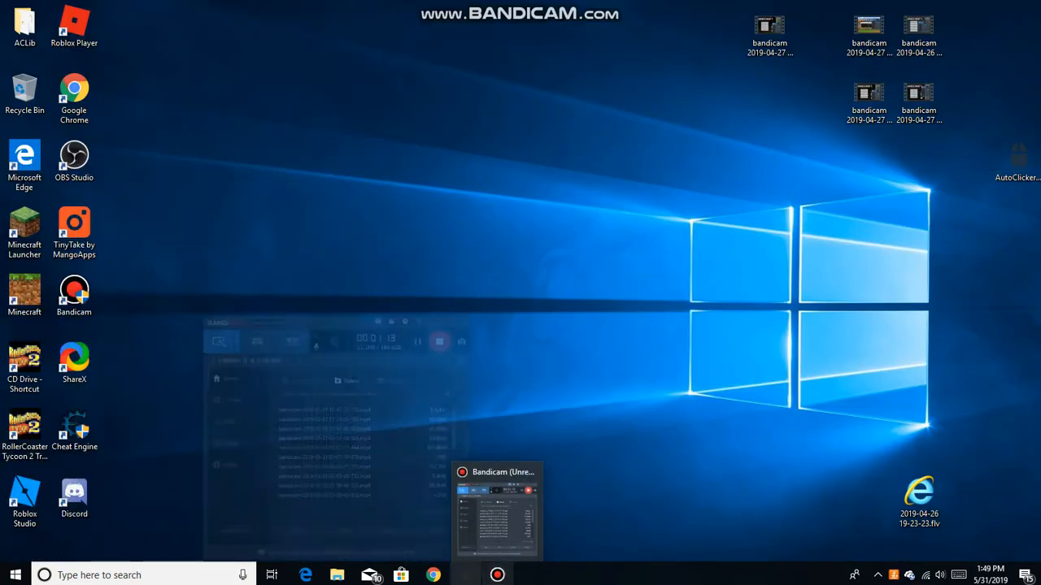
pyautogui.click(433, 574)
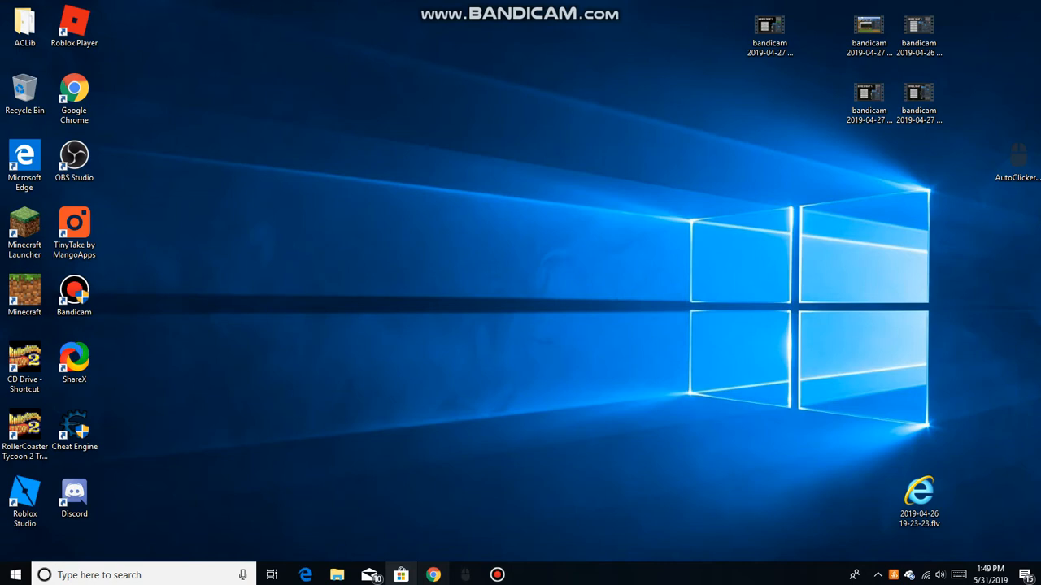
pyautogui.doubleClick(24, 296)
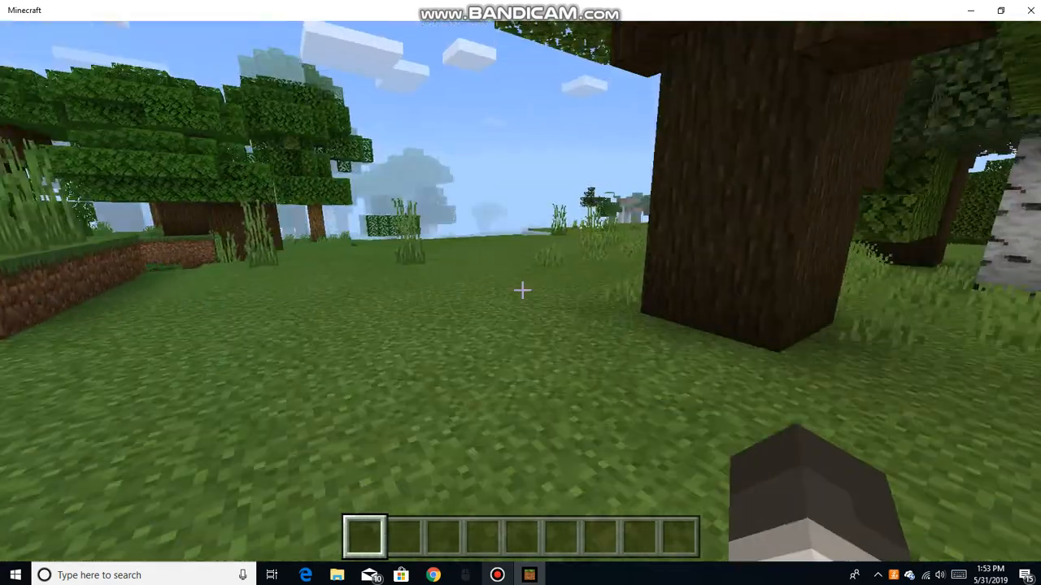
pyautogui.moveTo(520, 292)
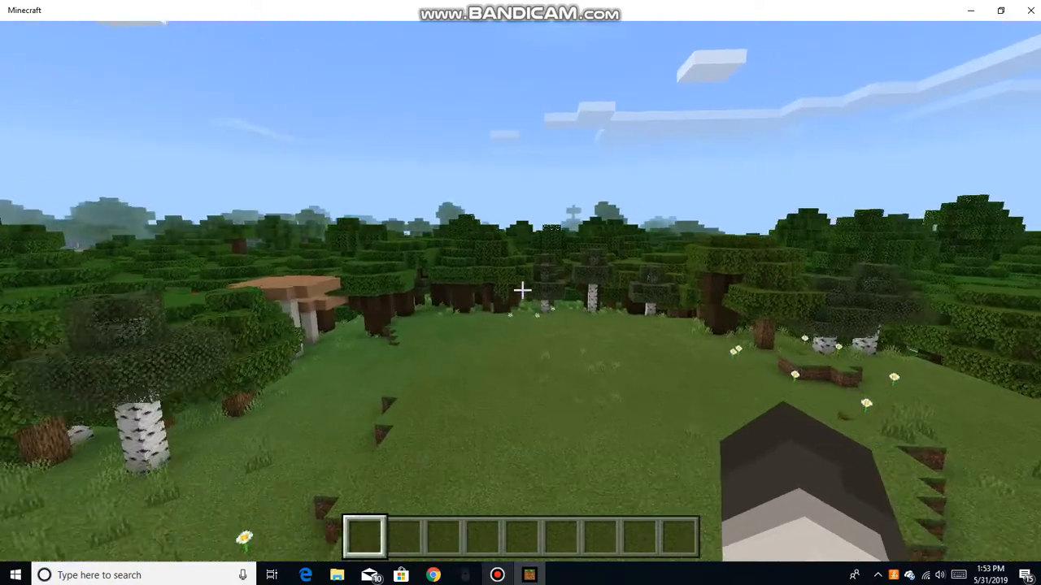
pyautogui.moveTo(521, 293)
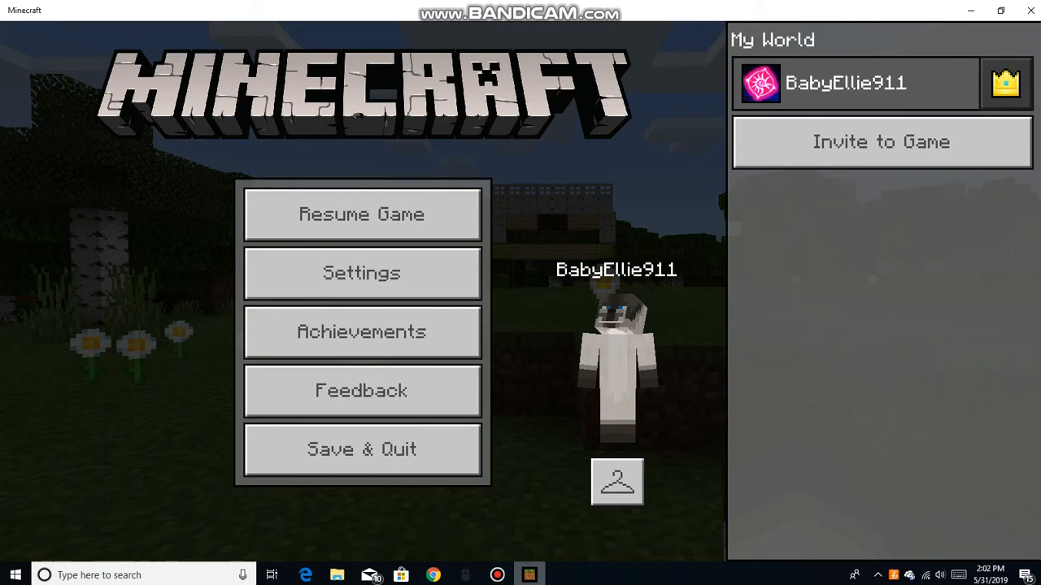
# Resume the game from the pause menu, facing the small house across the field.
pyautogui.click(361, 214)
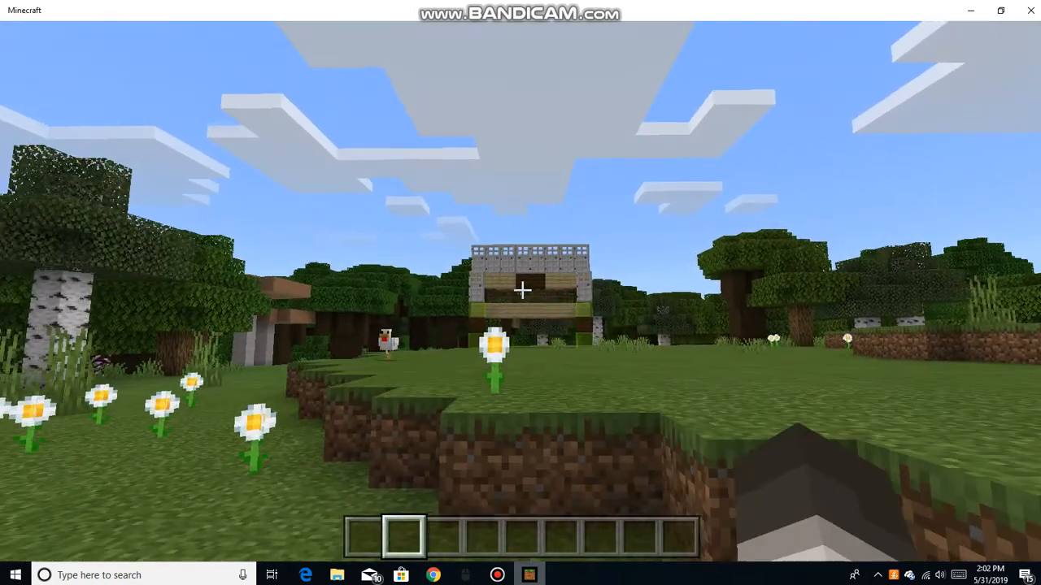
pyautogui.moveTo(521, 293)
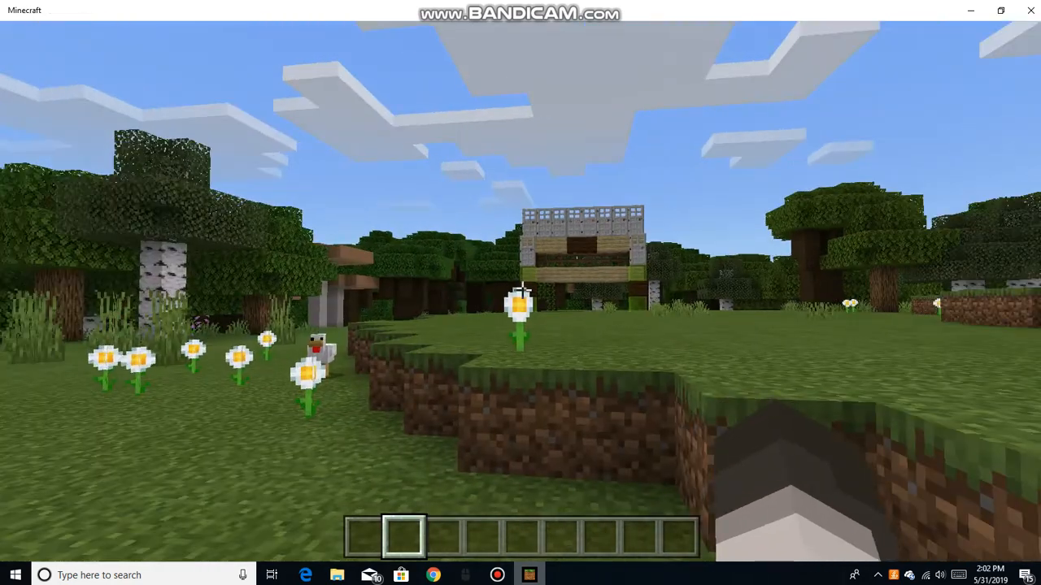
pyautogui.moveTo(521, 293)
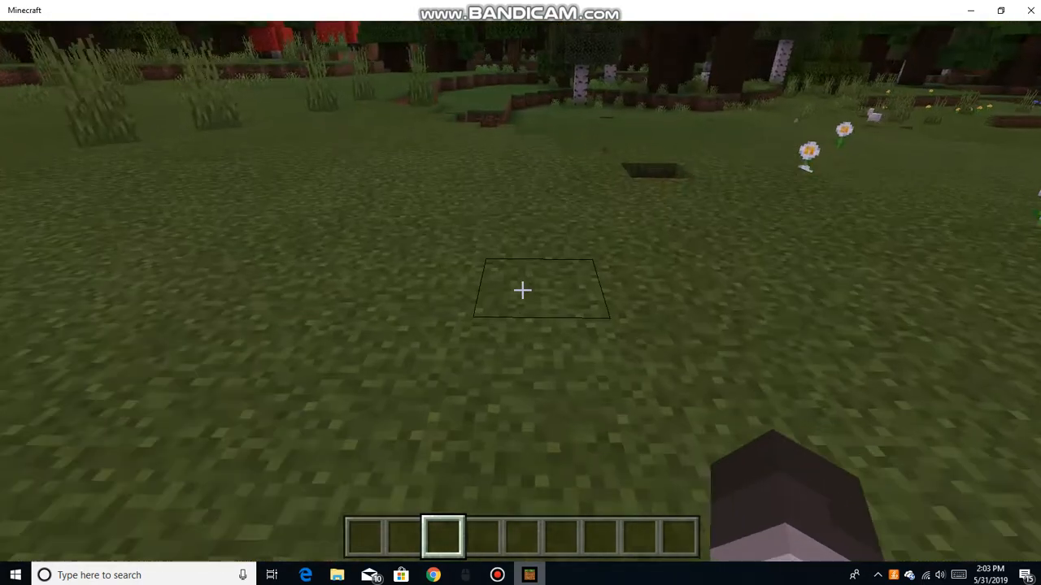
# Break the grass block at the hidden entrance to dig down toward the chest.
pyautogui.click(522, 289)
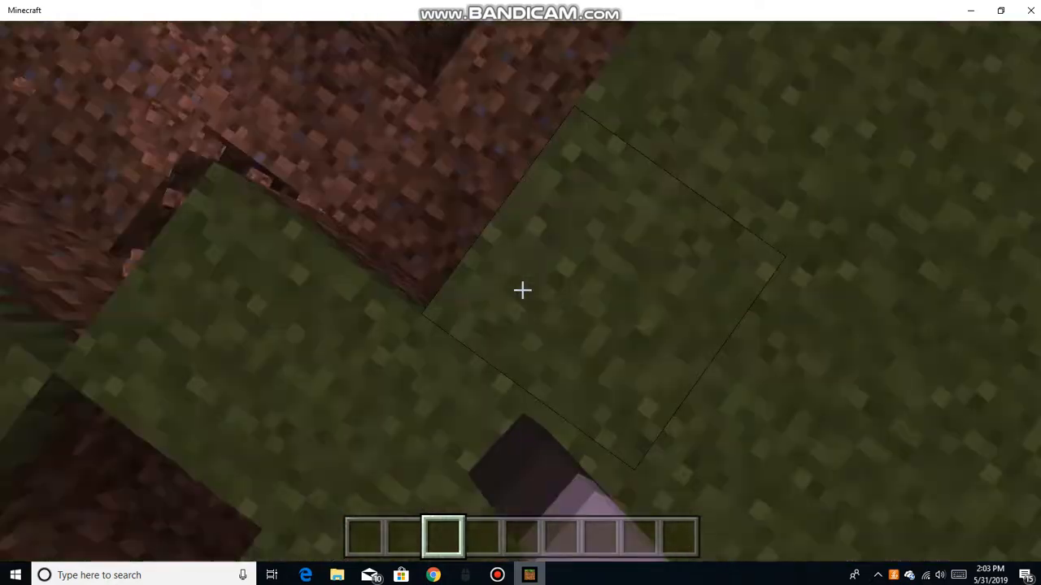
pyautogui.moveTo(520, 290)
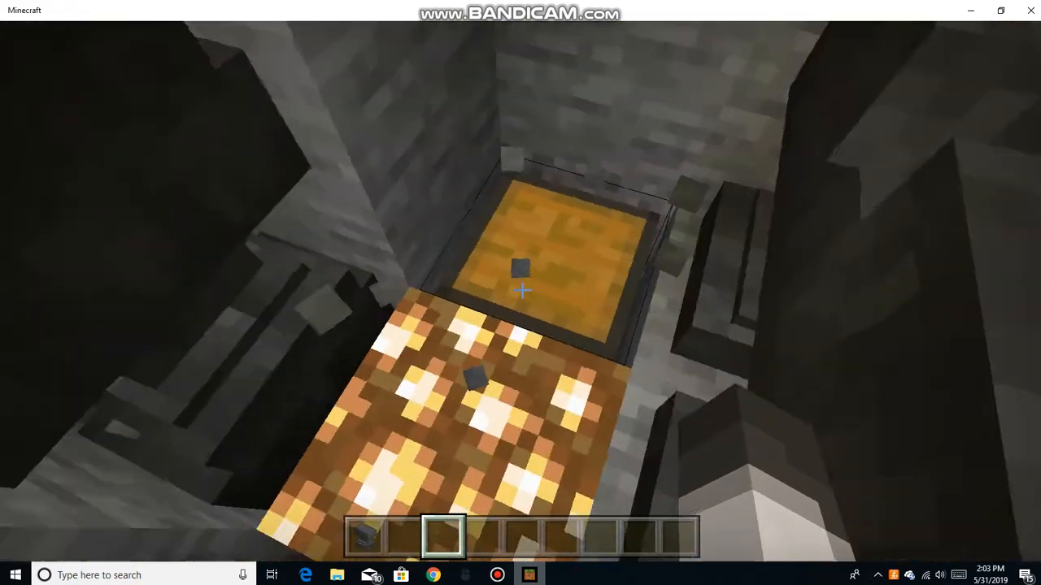
pyautogui.moveTo(521, 292)
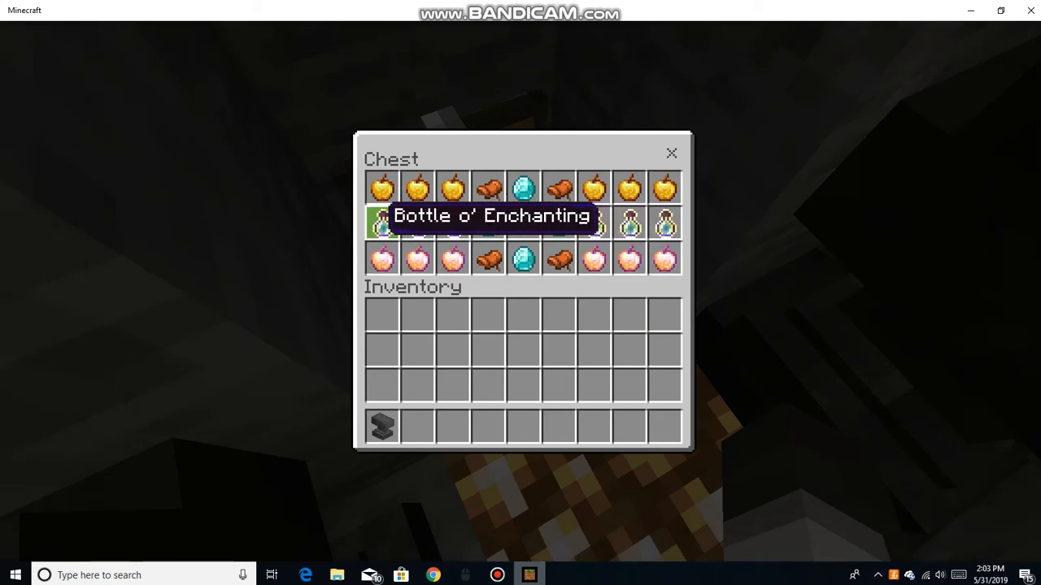
pyautogui.moveTo(593, 259)
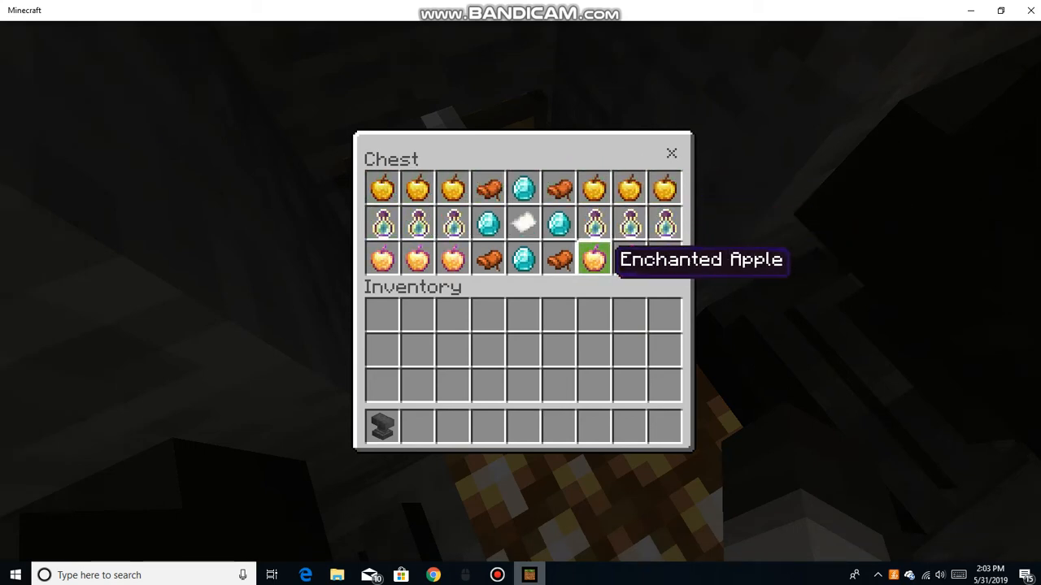
pyautogui.moveTo(523, 222)
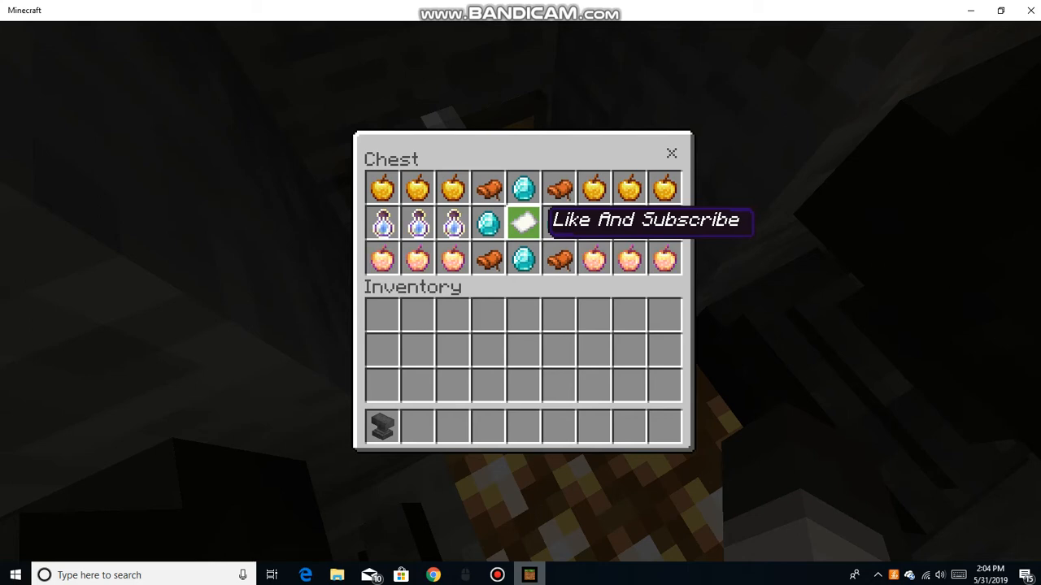
pyautogui.moveTo(665, 259)
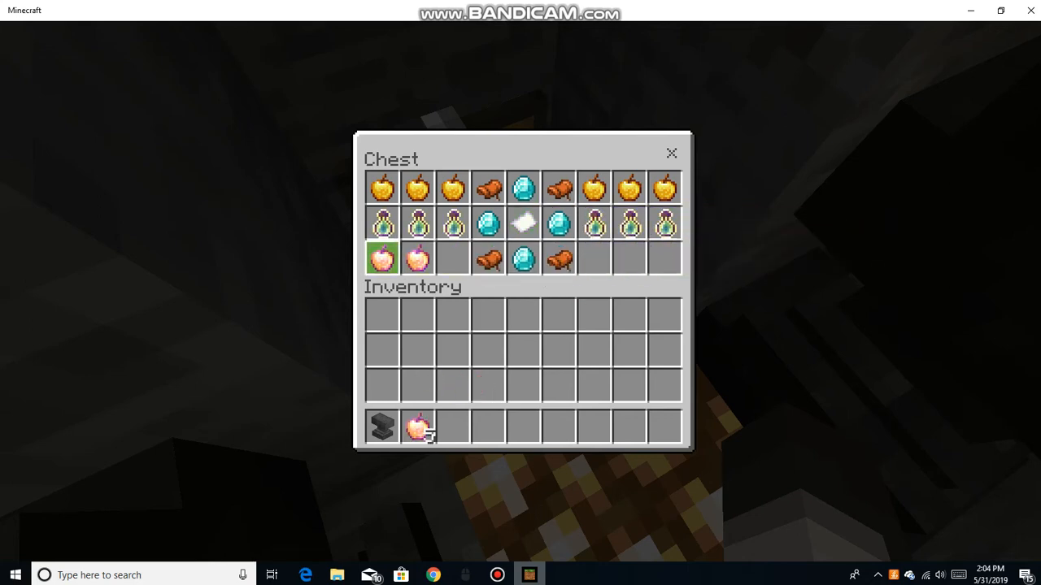
# Close the chest after taking an enchanted golden apple.
pyautogui.press('Escape')
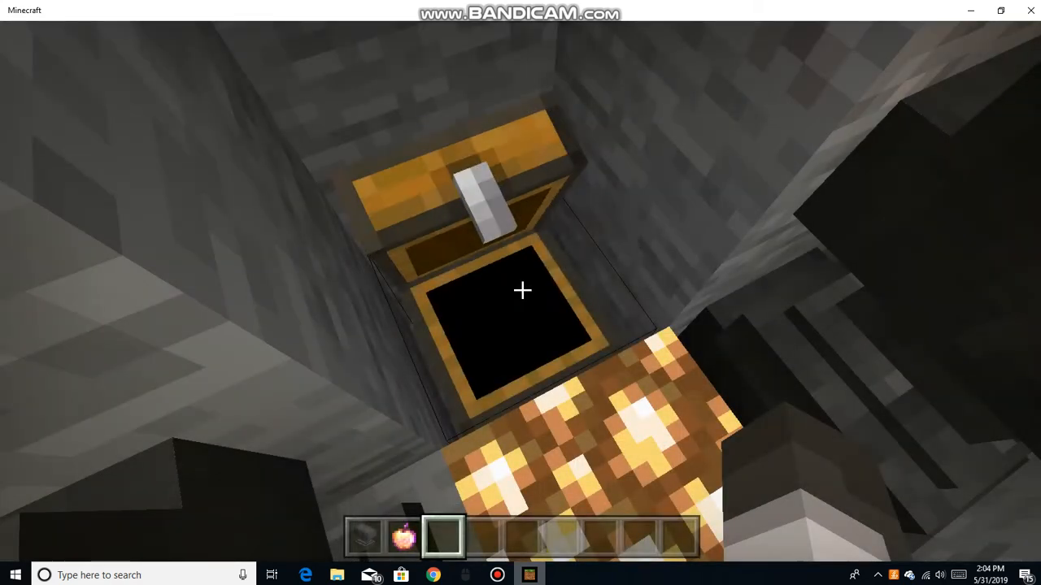